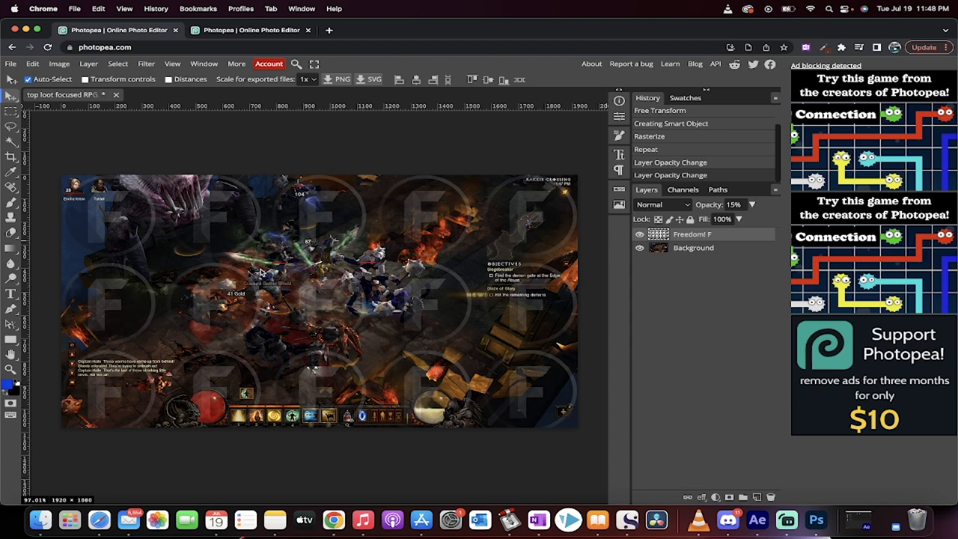
mouse_move(352, 217)
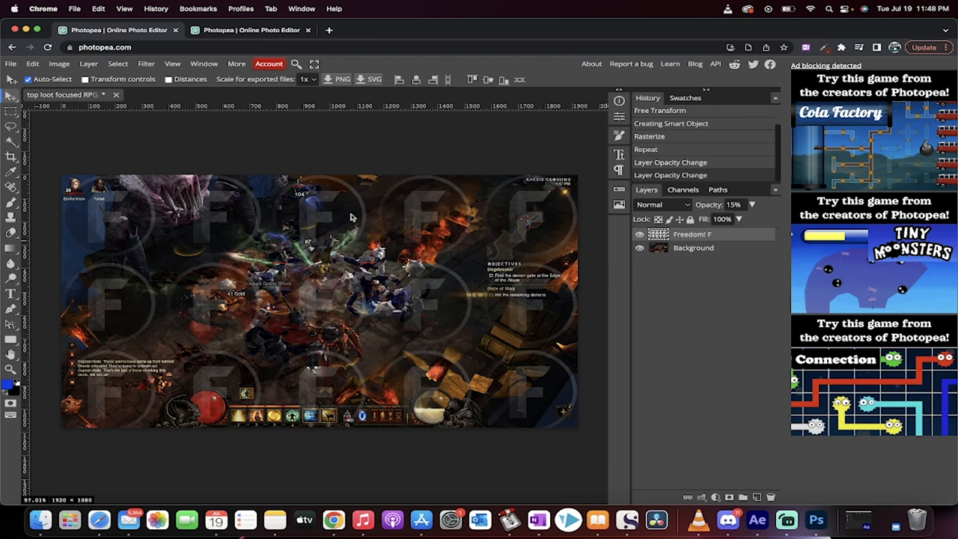
mouse_move(605, 252)
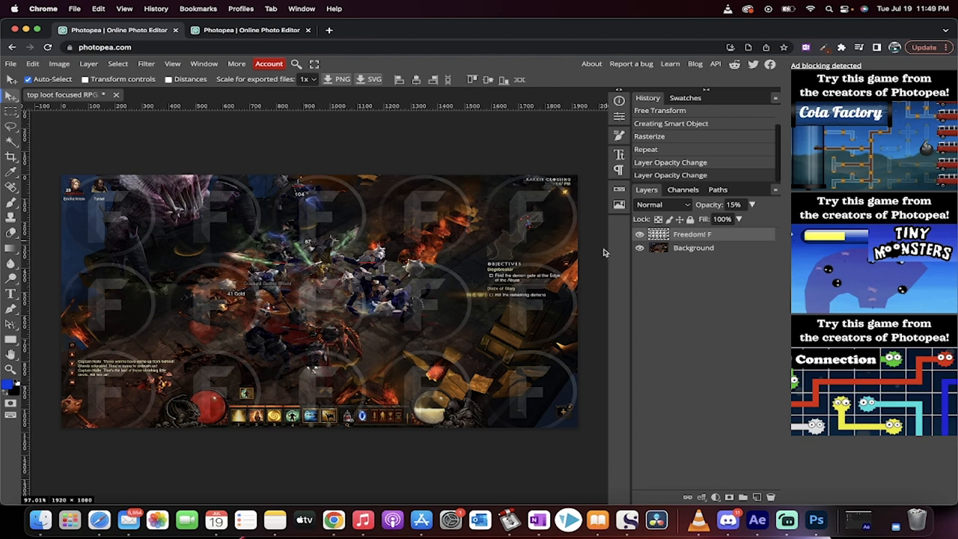
mouse_move(298, 224)
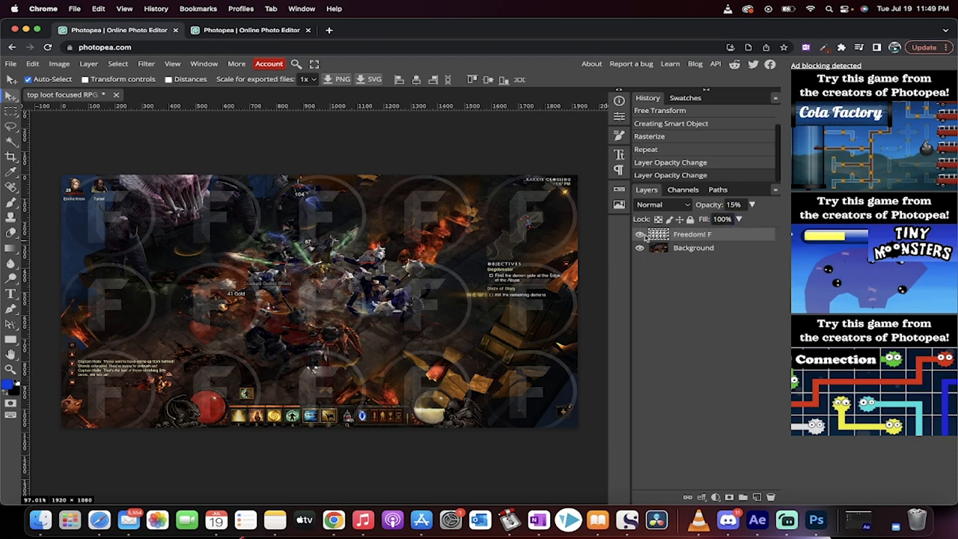
Open the gameplay screenshot JPEG as a fresh document in the second Photopea tab.
click(639, 233)
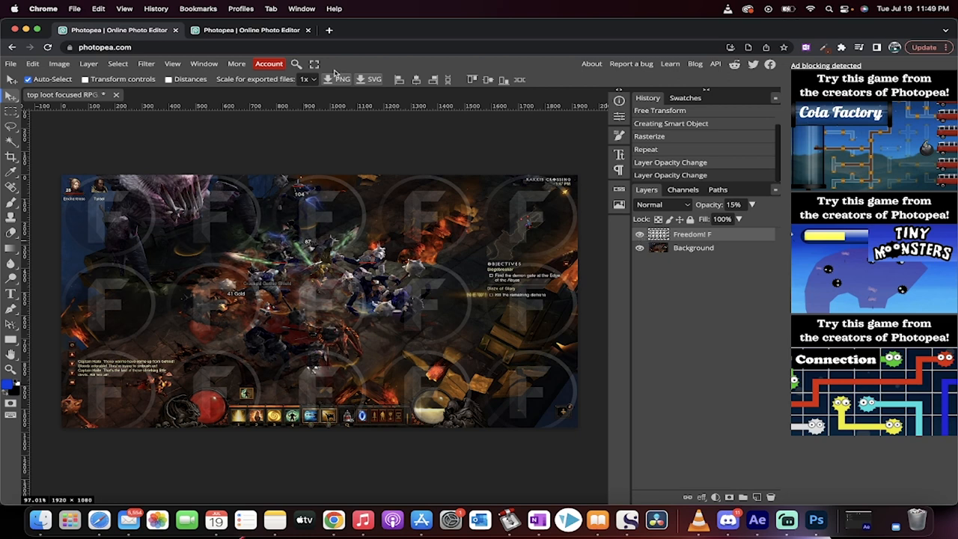
mouse_move(251, 30)
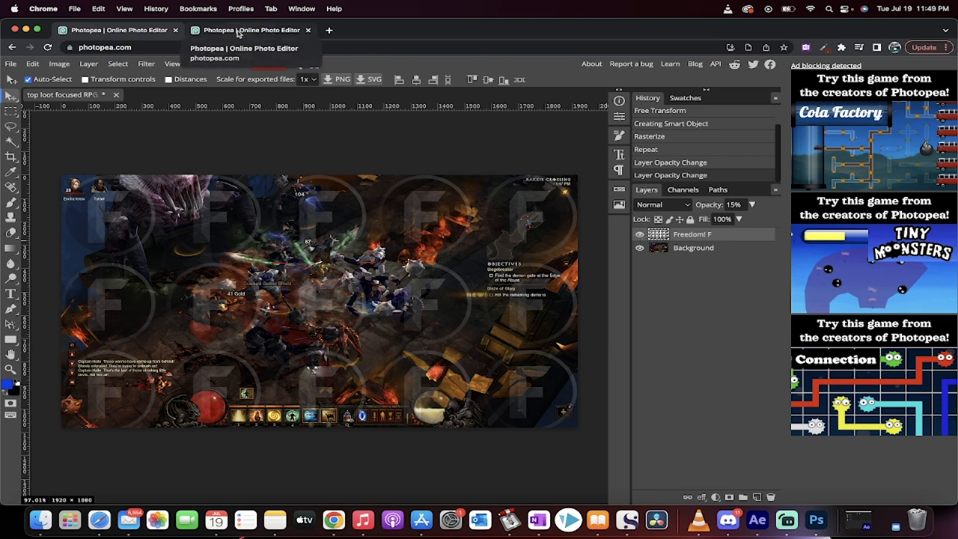
click(251, 30)
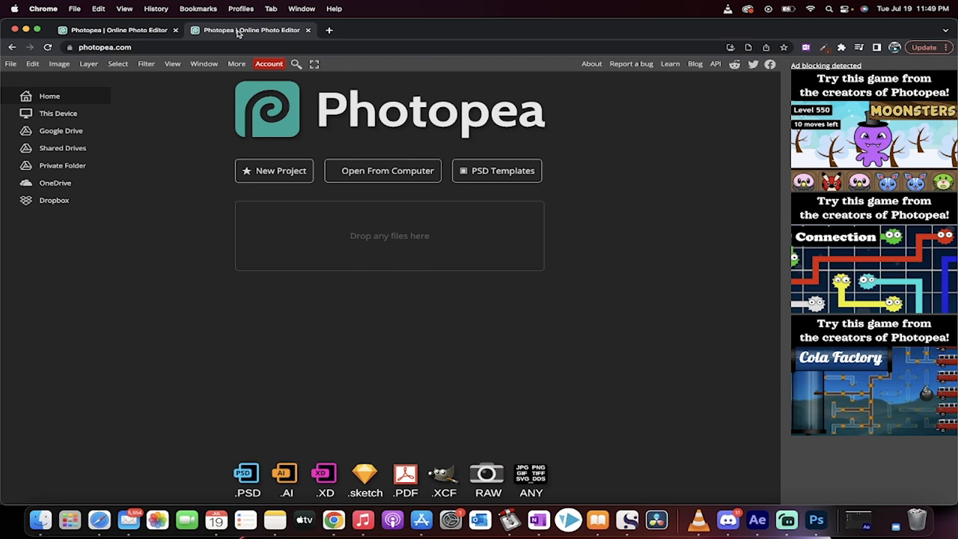
mouse_move(141, 298)
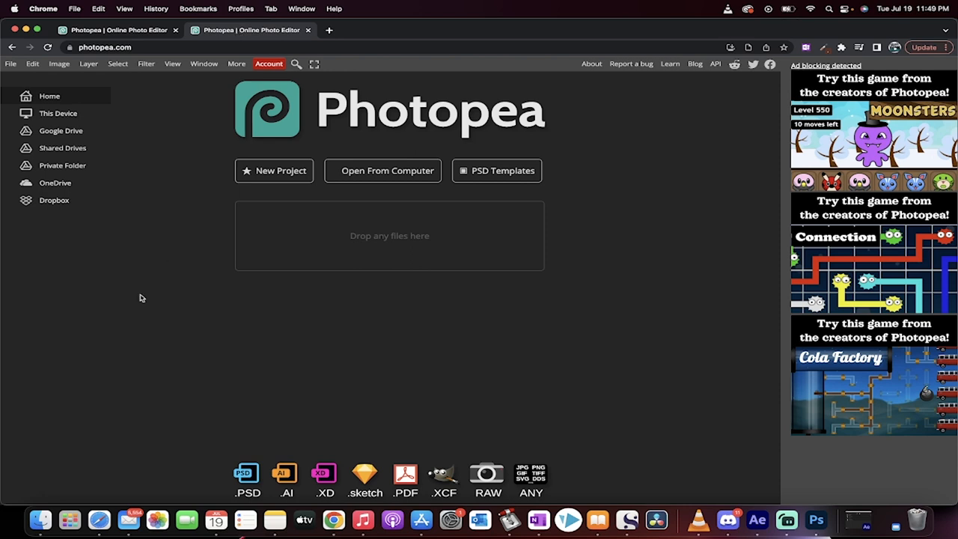
click(40, 519)
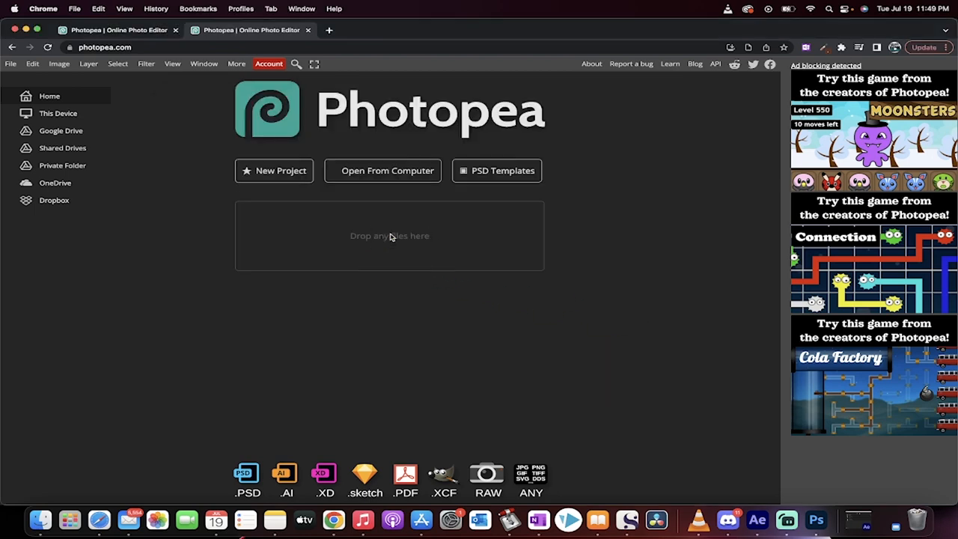
click(387, 169)
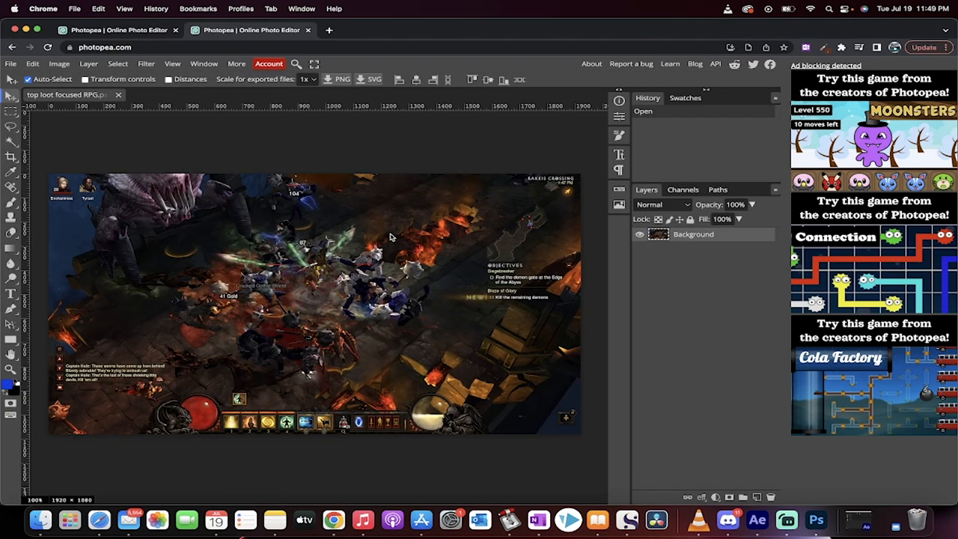
mouse_move(460, 249)
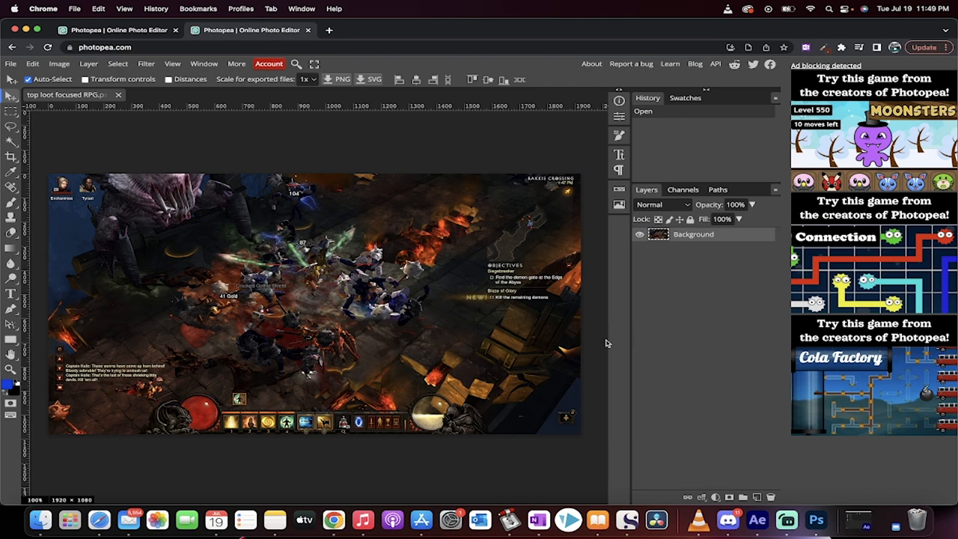
mouse_move(586, 328)
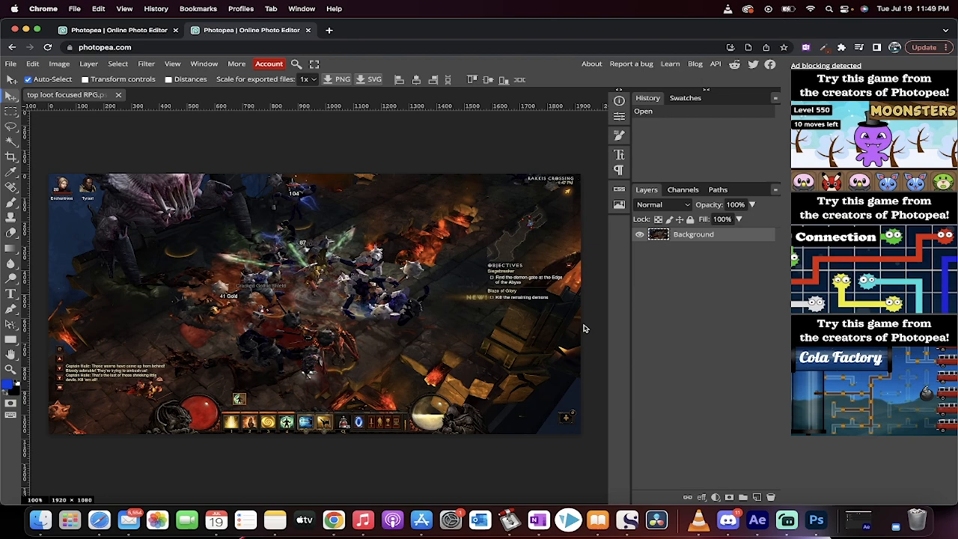
mouse_move(589, 288)
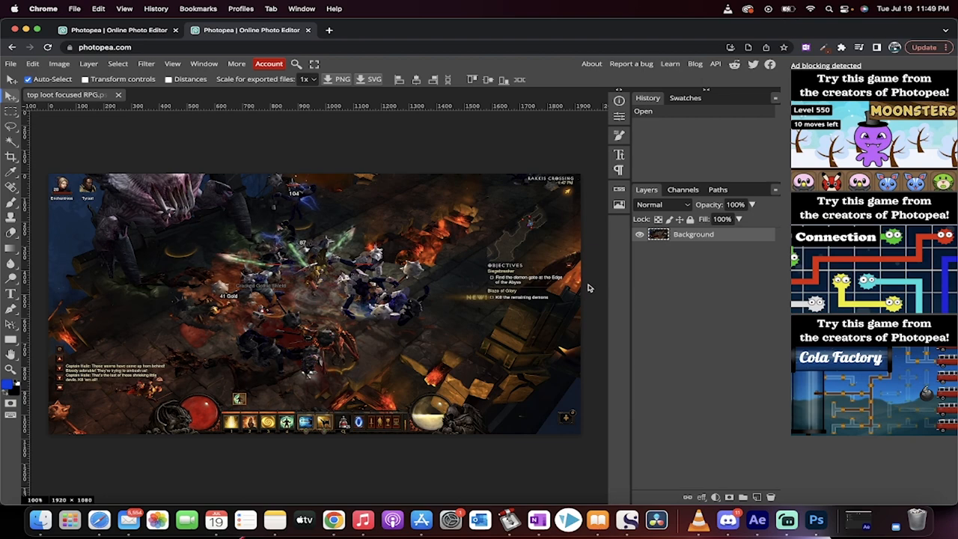
Bring in Freedom! F.png from Finder as its own layer.
click(40, 518)
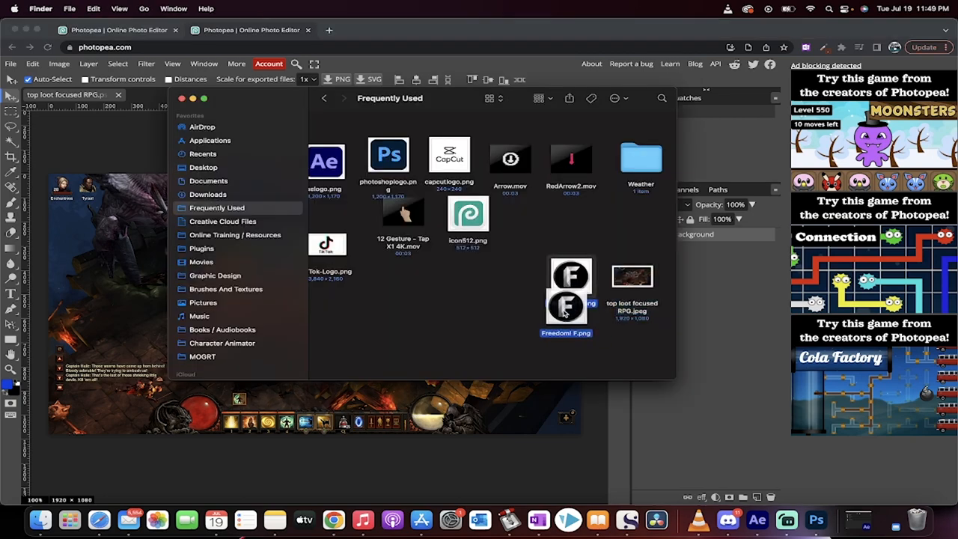
double_click(565, 318)
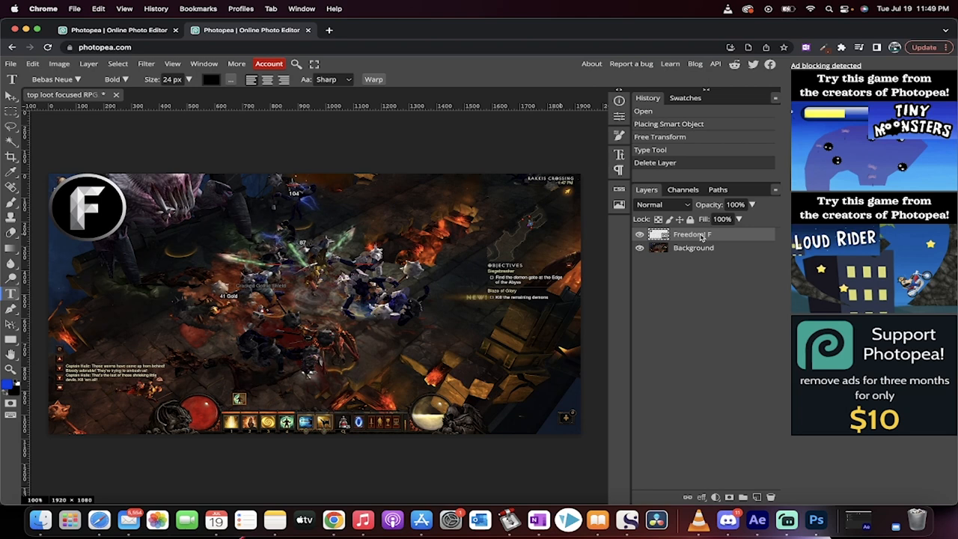
mouse_move(731, 239)
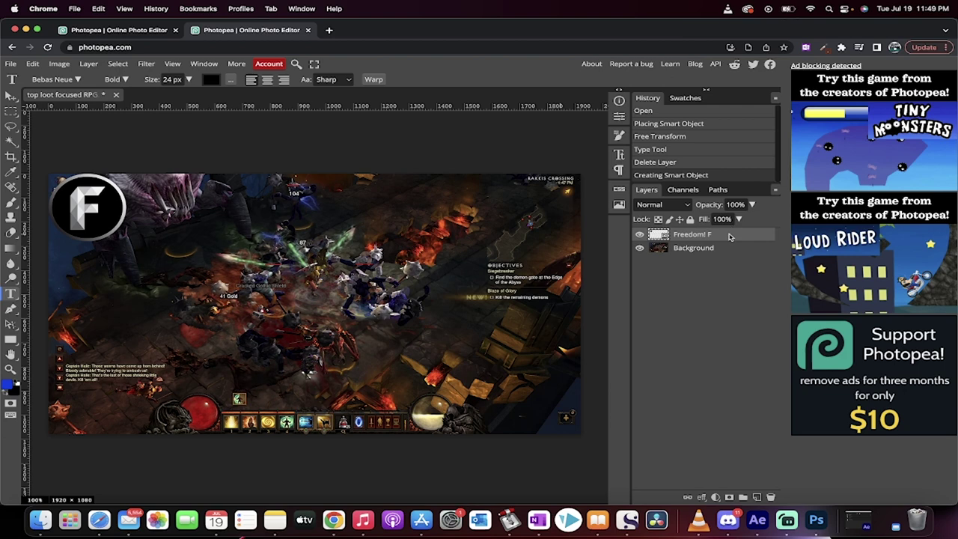
Rasterize the Freedom! F logo layer.
right_click(691, 233)
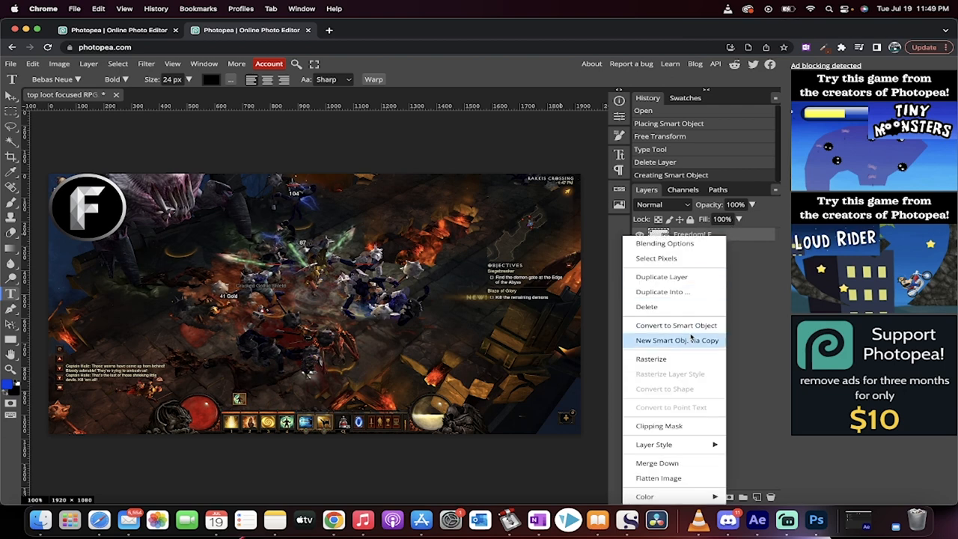
click(651, 358)
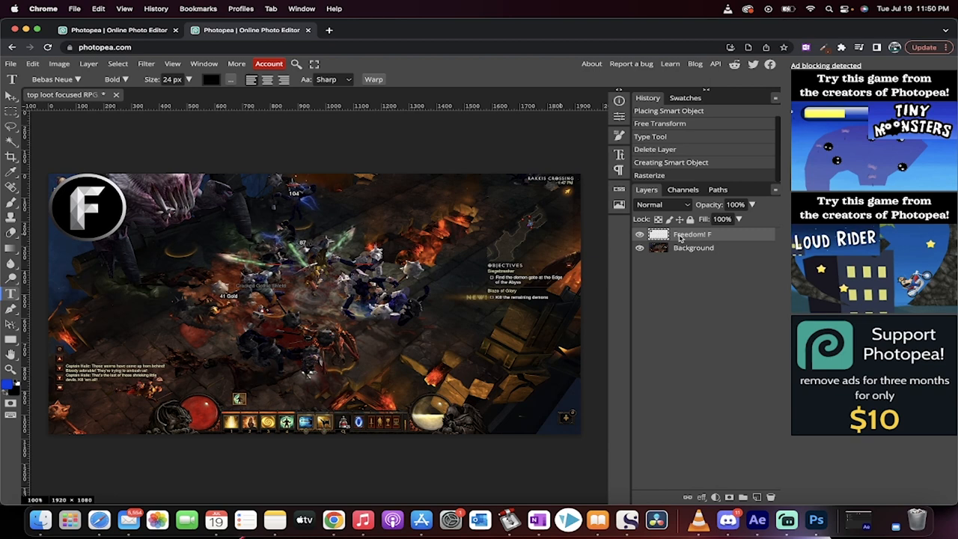
mouse_move(200, 89)
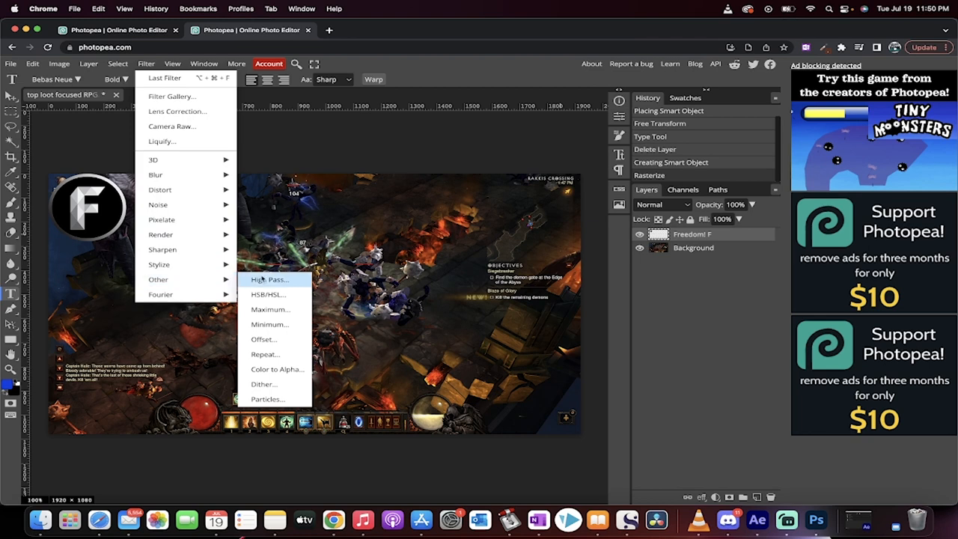
Apply Filter > Other > Repeat with 128% scale and 8% Space X.
click(265, 354)
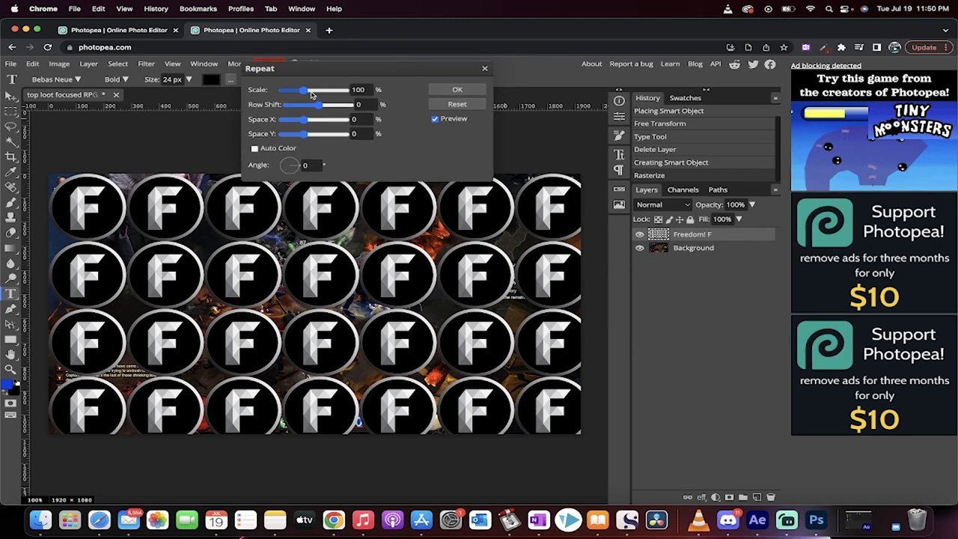
drag(303, 90, 313, 89)
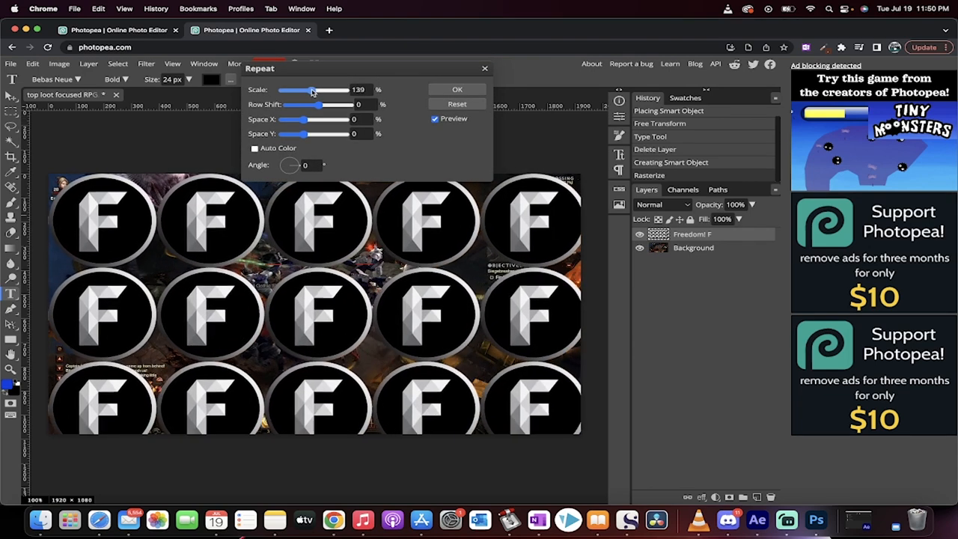
drag(313, 90, 307, 90)
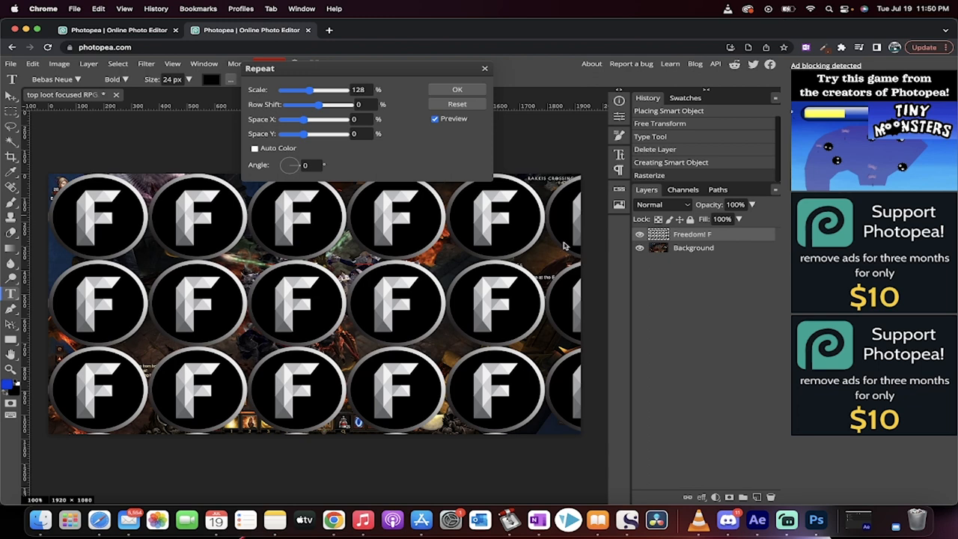
mouse_move(309, 139)
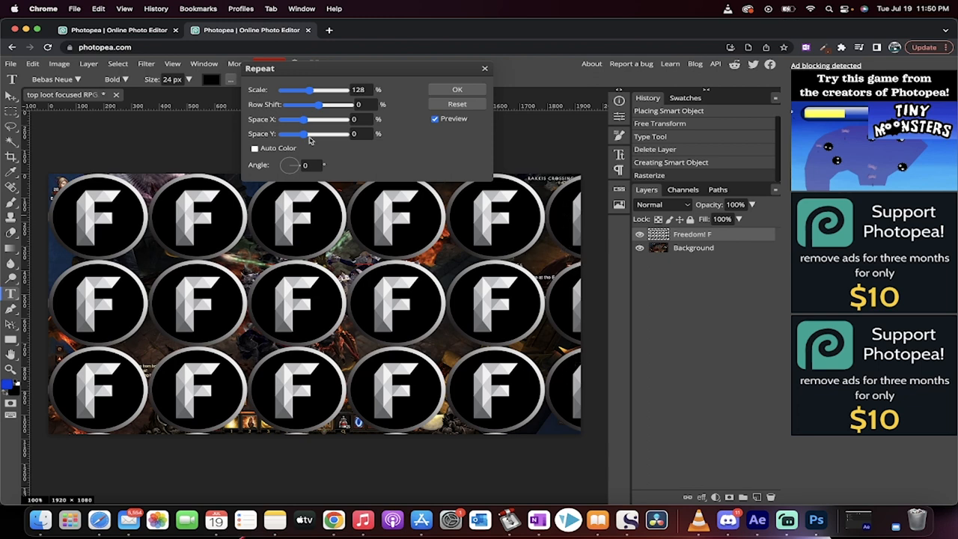
drag(276, 119, 307, 119)
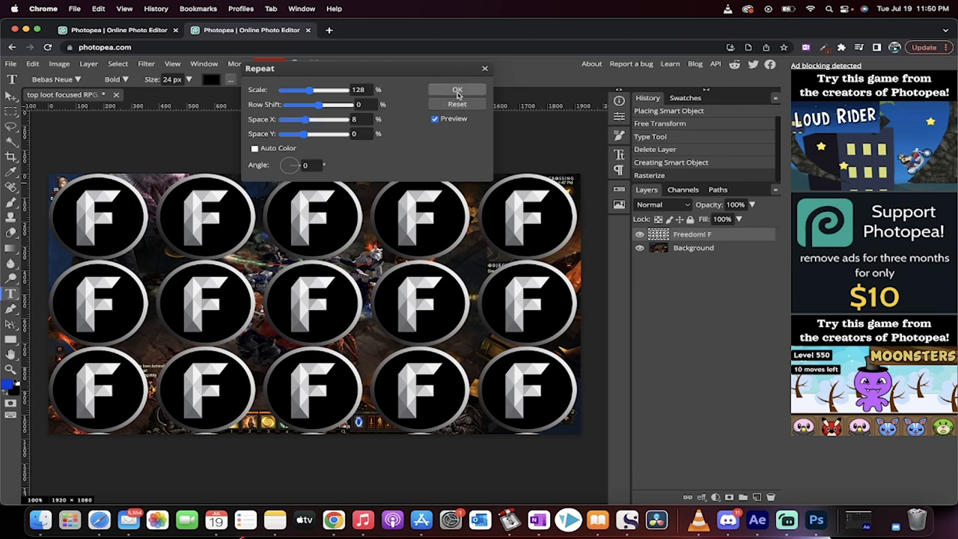
click(456, 89)
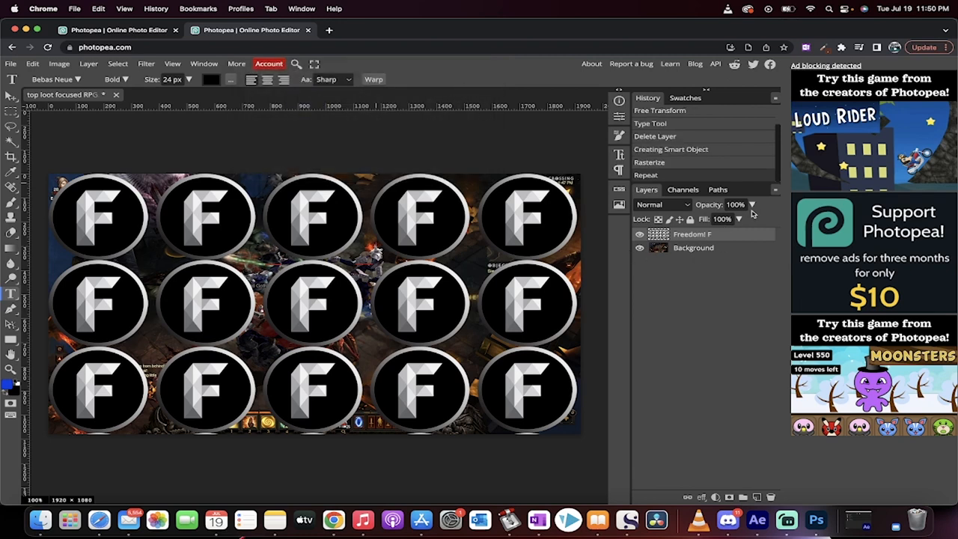
Set the tiled F logo layer's opacity to 20%.
click(739, 218)
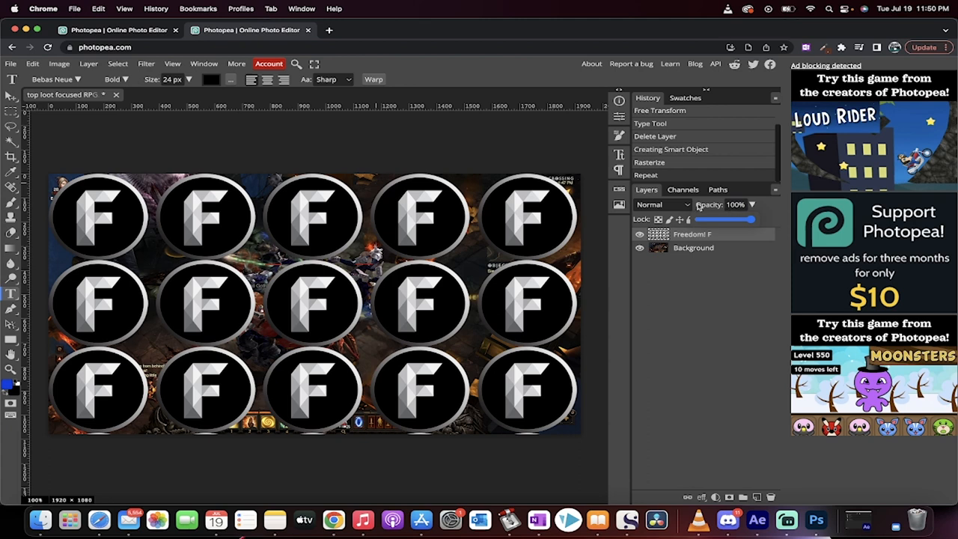
drag(747, 219, 703, 219)
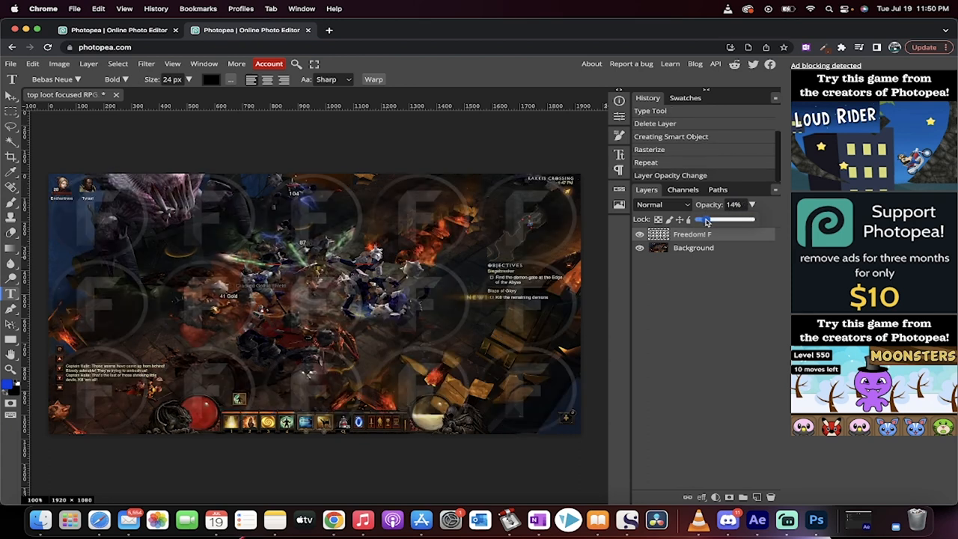
drag(703, 219, 709, 220)
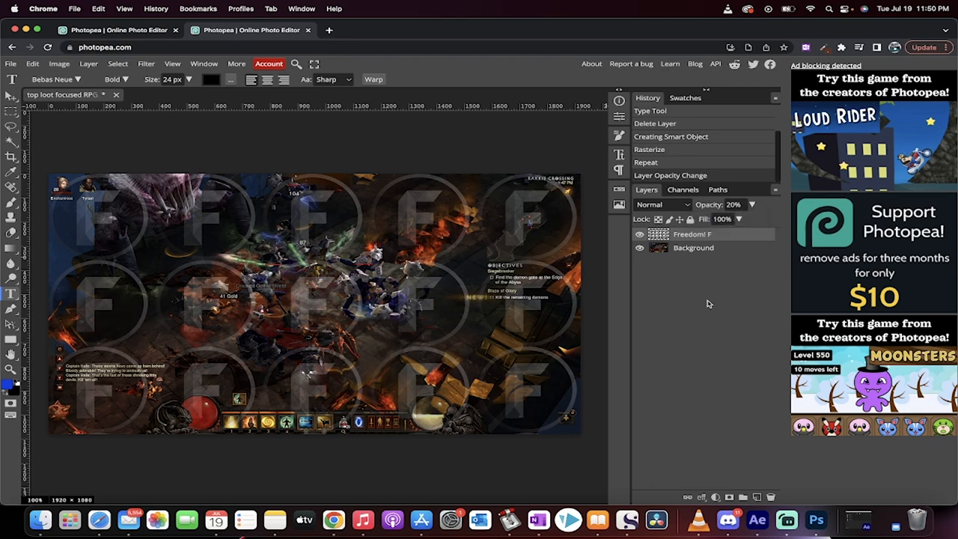
mouse_move(527, 285)
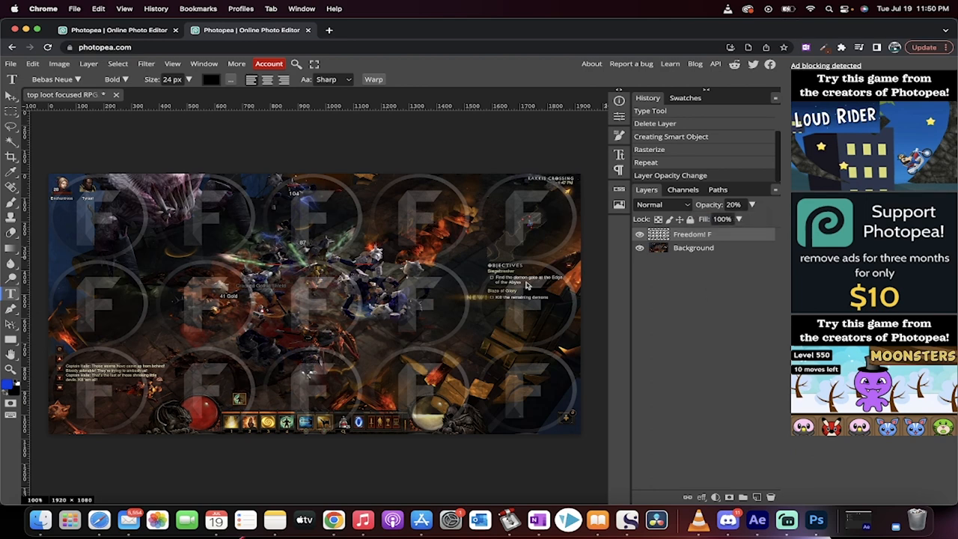
mouse_move(337, 257)
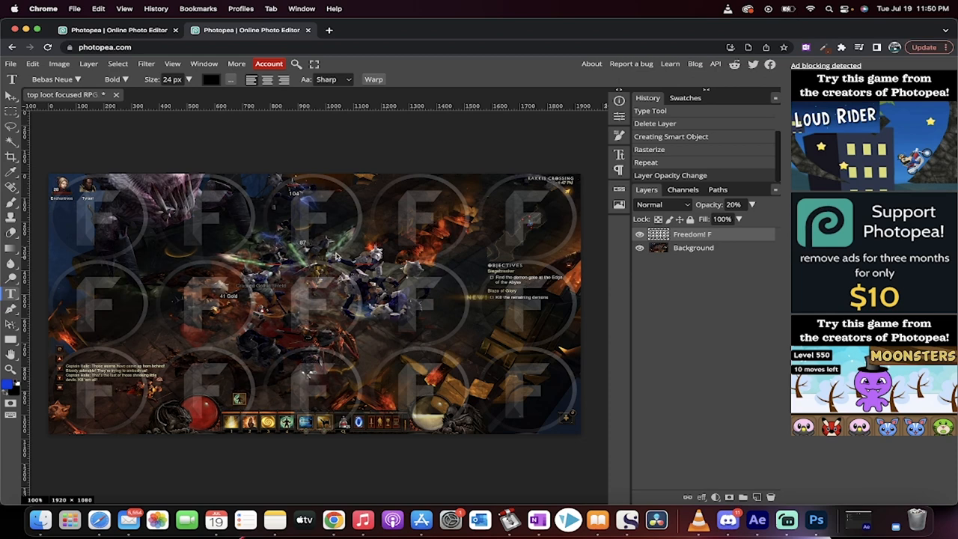
mouse_move(786, 519)
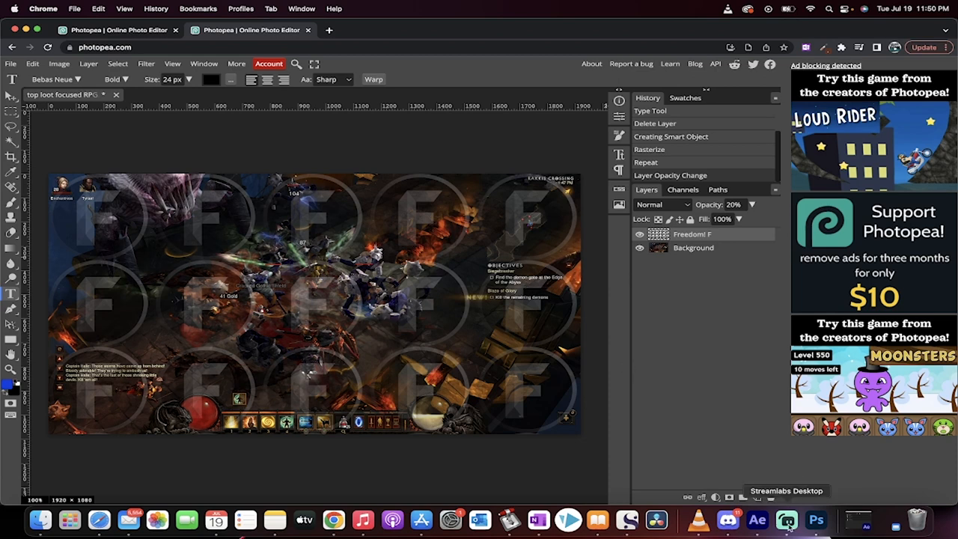